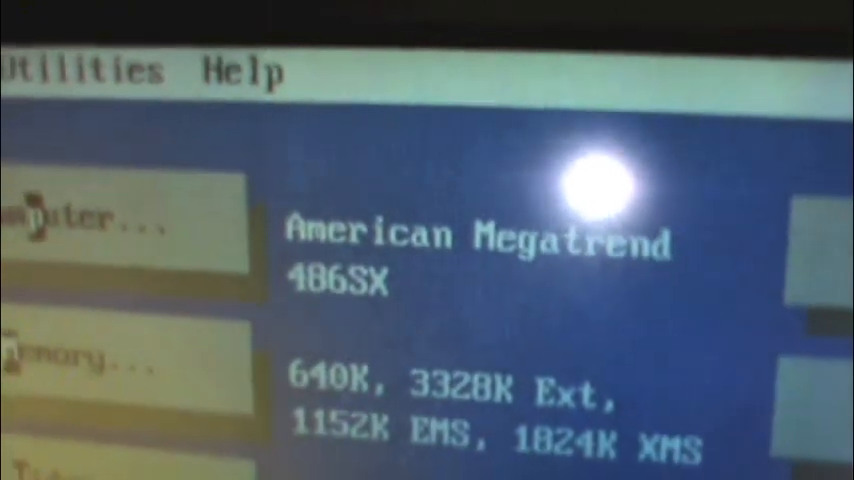
Step: Save the BIOS settings to CMOS with F10 and reboot into the 3968 KB memory check
scroll("down", 3)
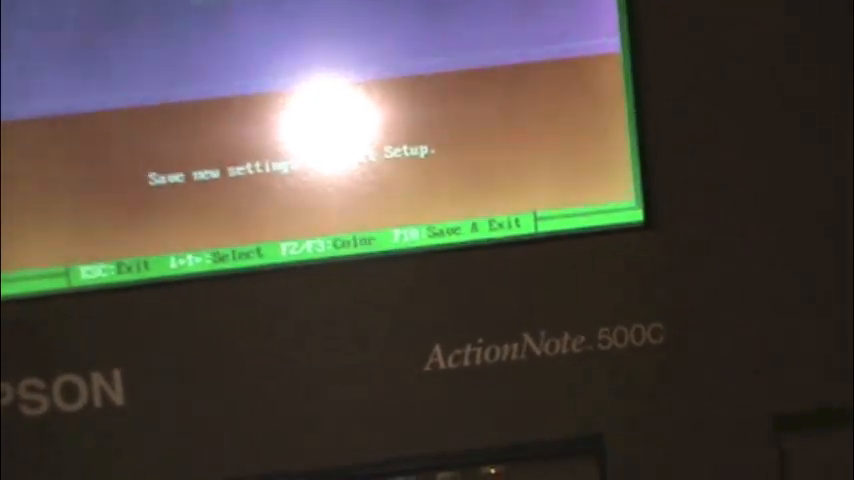
key("F10")
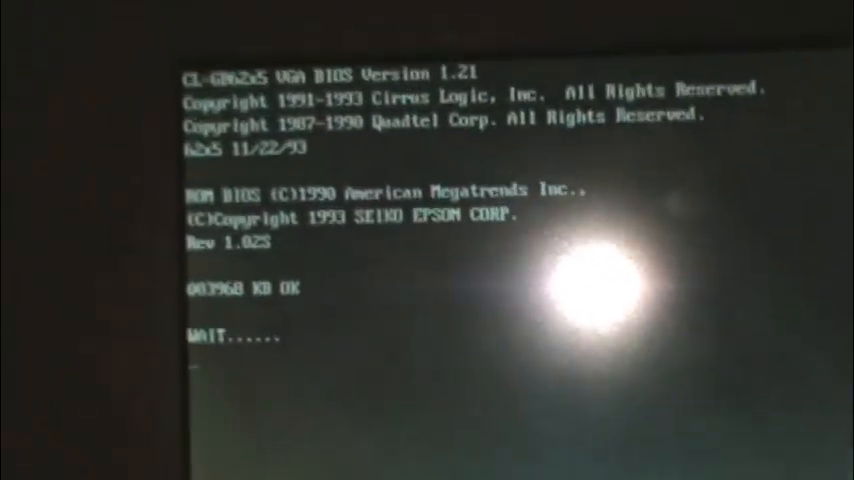